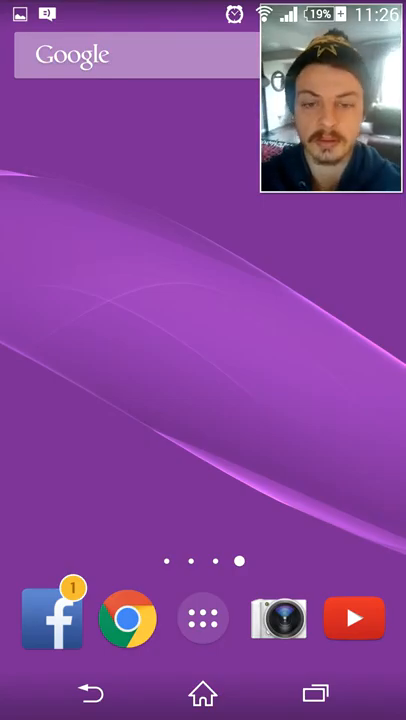
Open the app drawer from the home screen dock.
{"action": "left_click", "coordinate": [204, 616]}
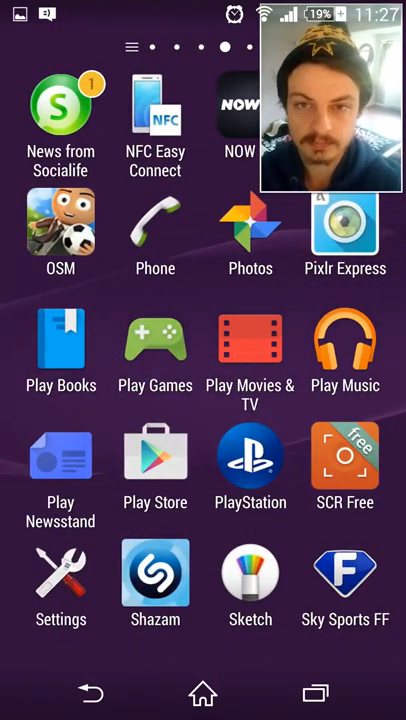
Launch Settings and go to the Storage page's SD card section.
{"action": "left_click", "coordinate": [62, 580]}
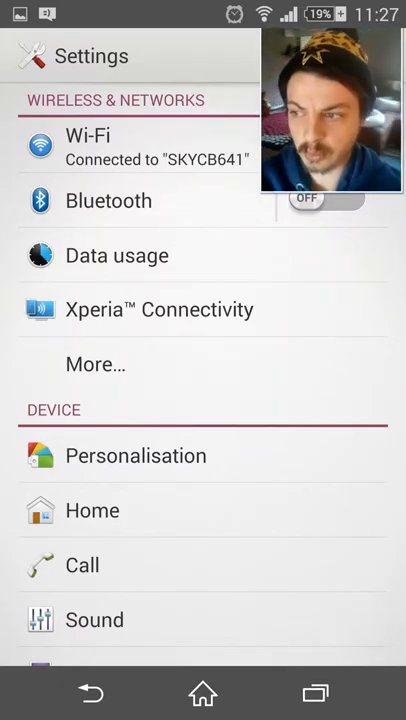
{"action": "scroll", "scroll_direction": "up", "scroll_amount": 3}
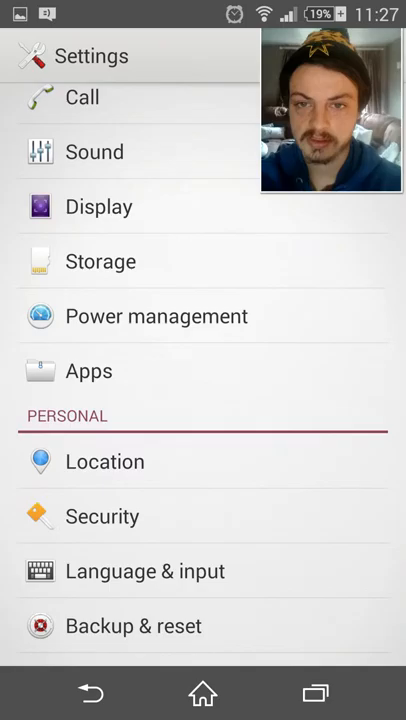
{"action": "left_click", "coordinate": [100, 260]}
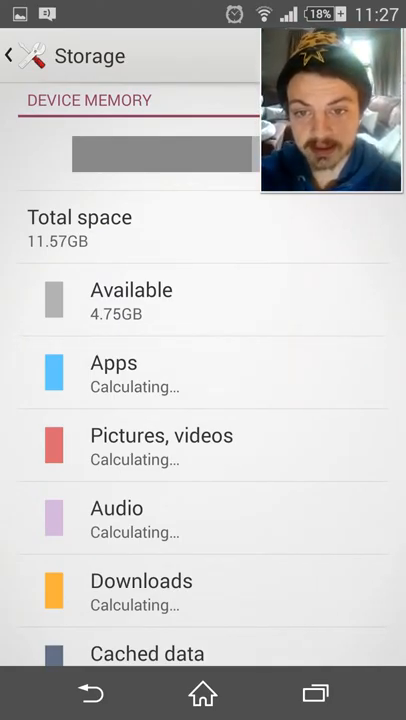
{"action": "scroll", "scroll_direction": "down", "scroll_amount": 3}
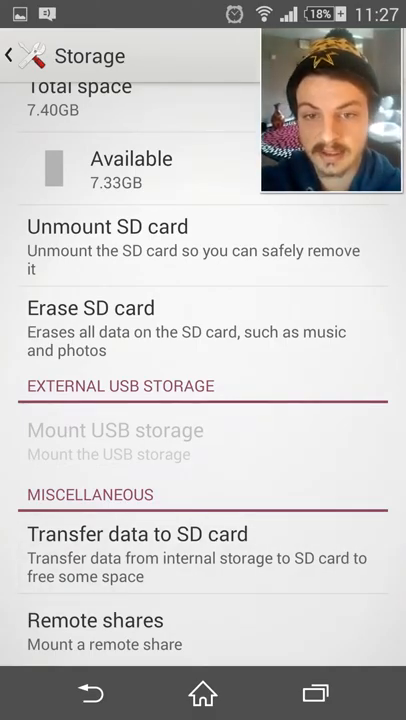
Transfer photos, videos and music to the SD card with 7.33GB free.
{"action": "left_click", "coordinate": [136, 534]}
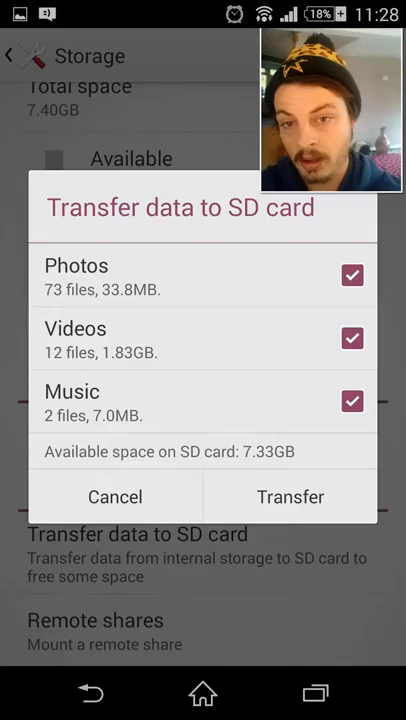
{"action": "left_click", "coordinate": [114, 496]}
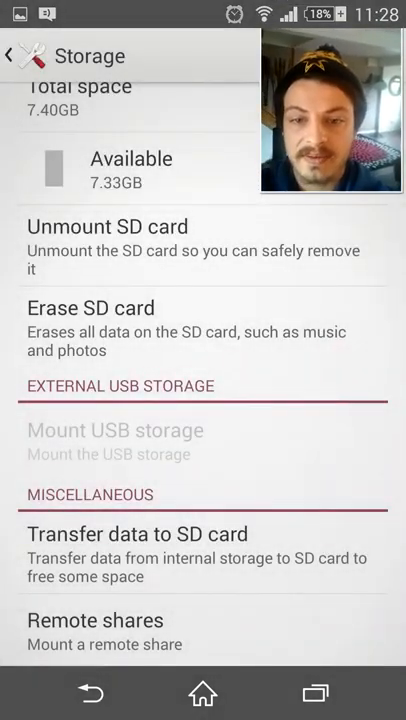
Return to the app drawer and page through it looking for File Commander.
{"action": "left_click", "coordinate": [202, 692]}
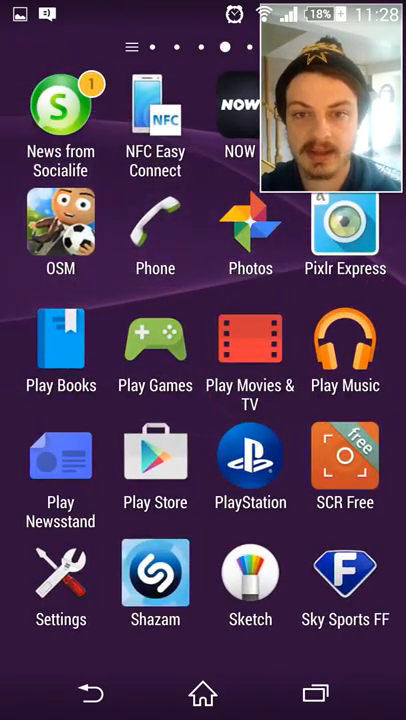
{"action": "scroll", "scroll_direction": "left", "scroll_amount": 3}
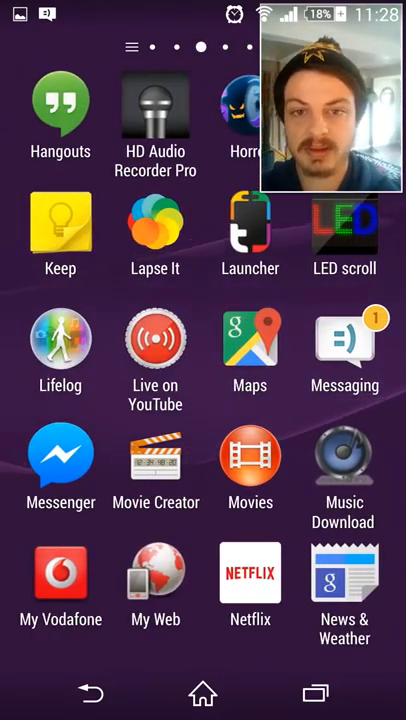
{"action": "scroll", "scroll_direction": "right", "scroll_amount": 3}
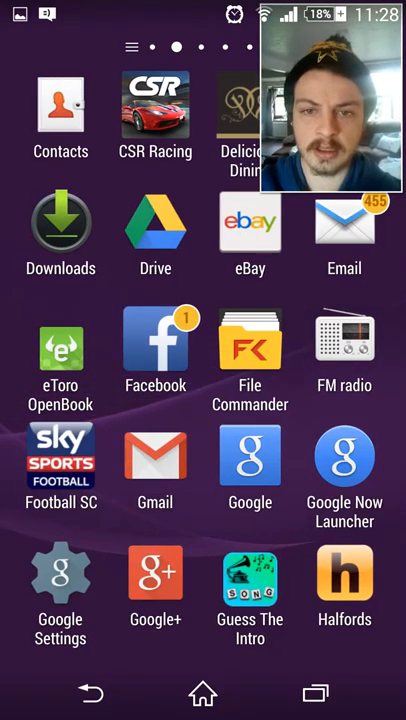
Launch File Commander and open the DCIM folder on internal storage.
{"action": "left_click", "coordinate": [248, 356]}
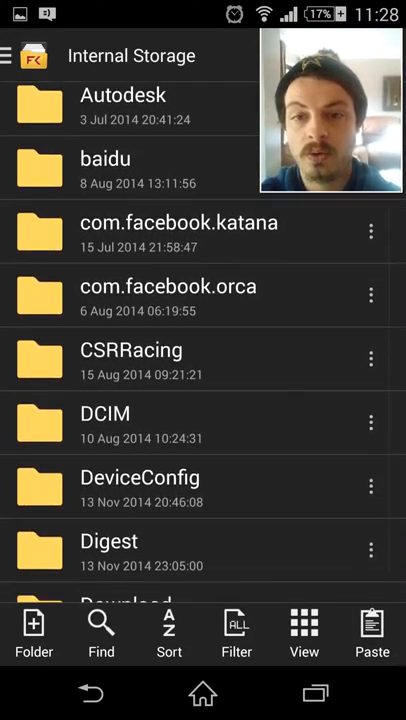
{"action": "scroll", "scroll_direction": "down", "scroll_amount": 3}
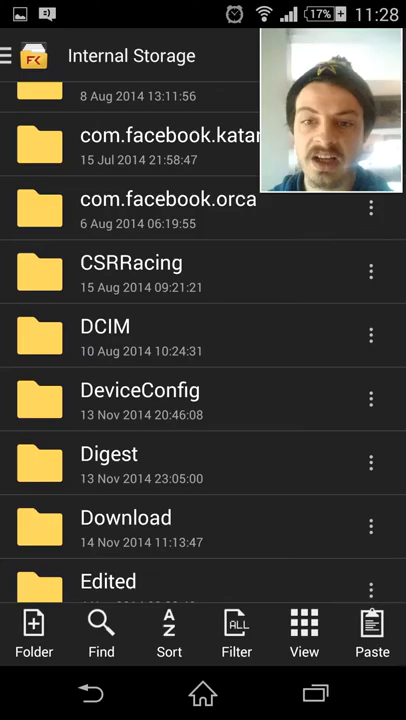
{"action": "scroll", "scroll_direction": "down", "scroll_amount": 3}
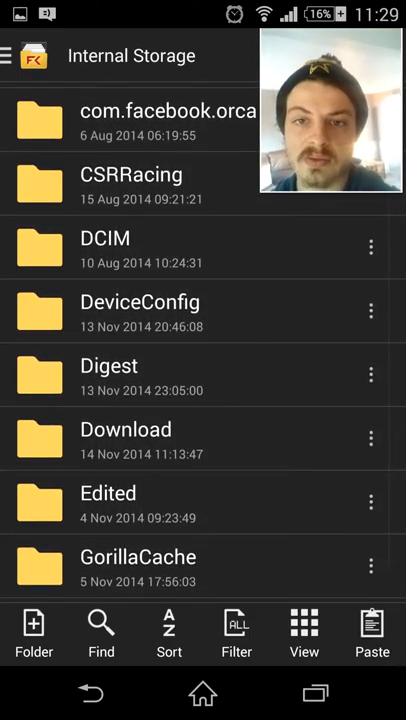
{"action": "left_click", "coordinate": [104, 250]}
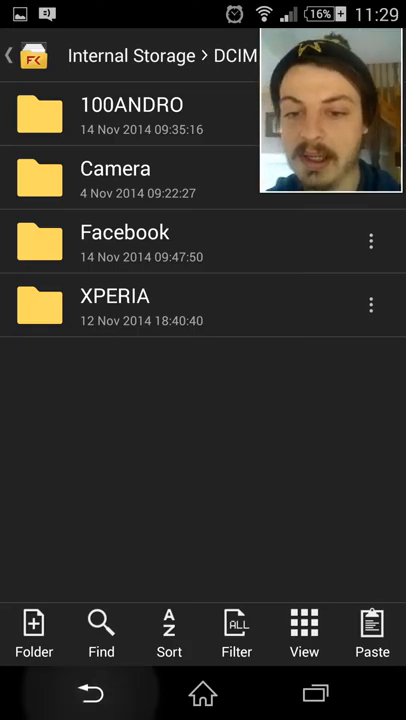
Switch to the SD card and open its empty DCIM Camera folder.
{"action": "left_click", "coordinate": [8, 56]}
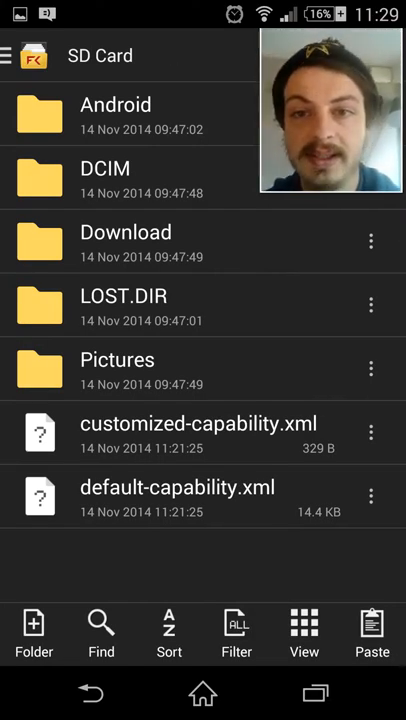
{"action": "left_click", "coordinate": [104, 180]}
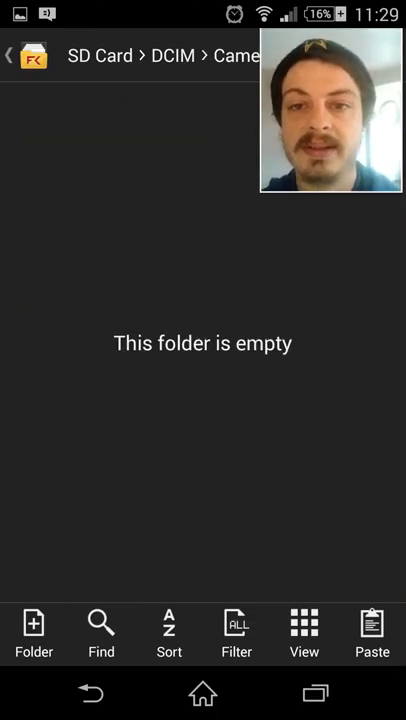